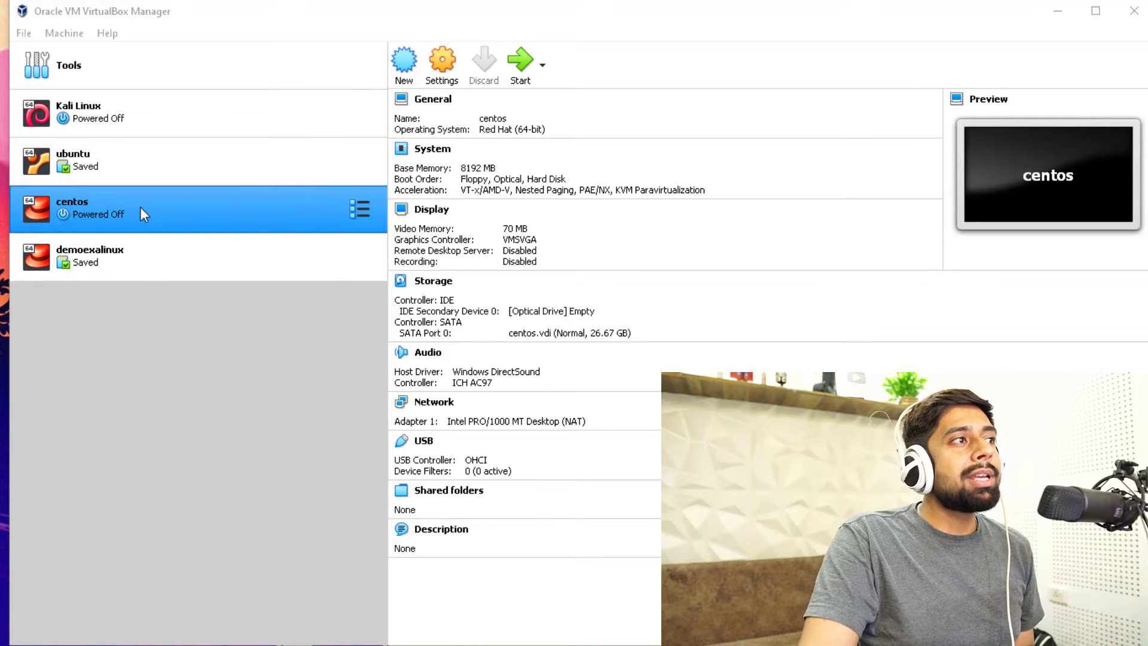
mouse_move(196, 214)
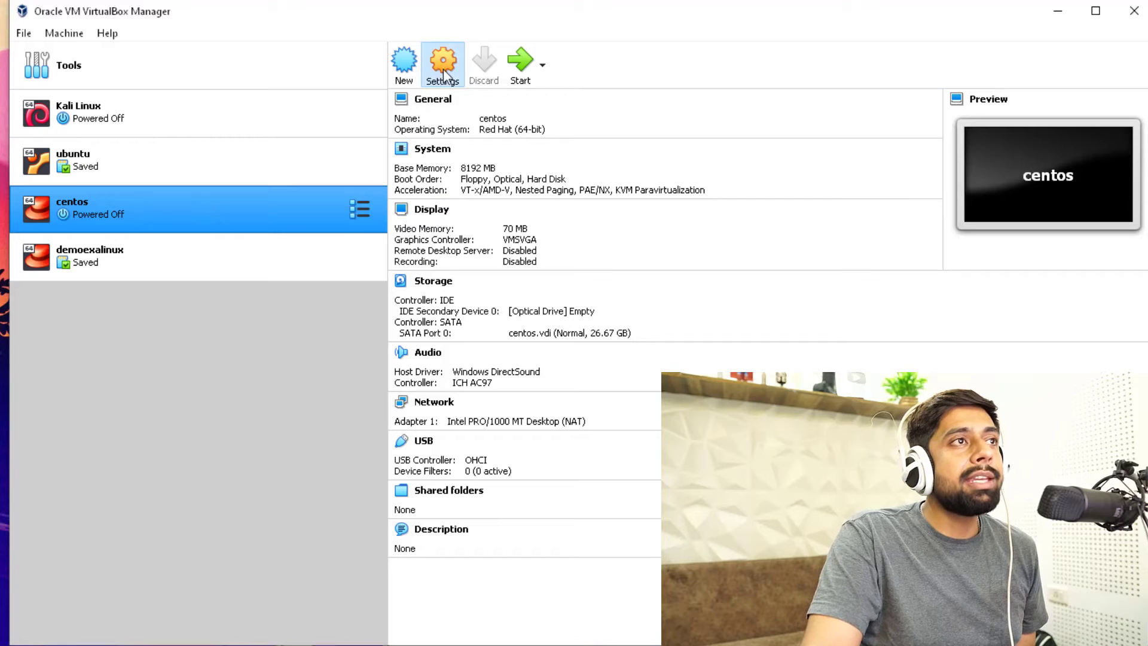
Open Settings for the centos virtual machine from the toolbar.
left_click(441, 64)
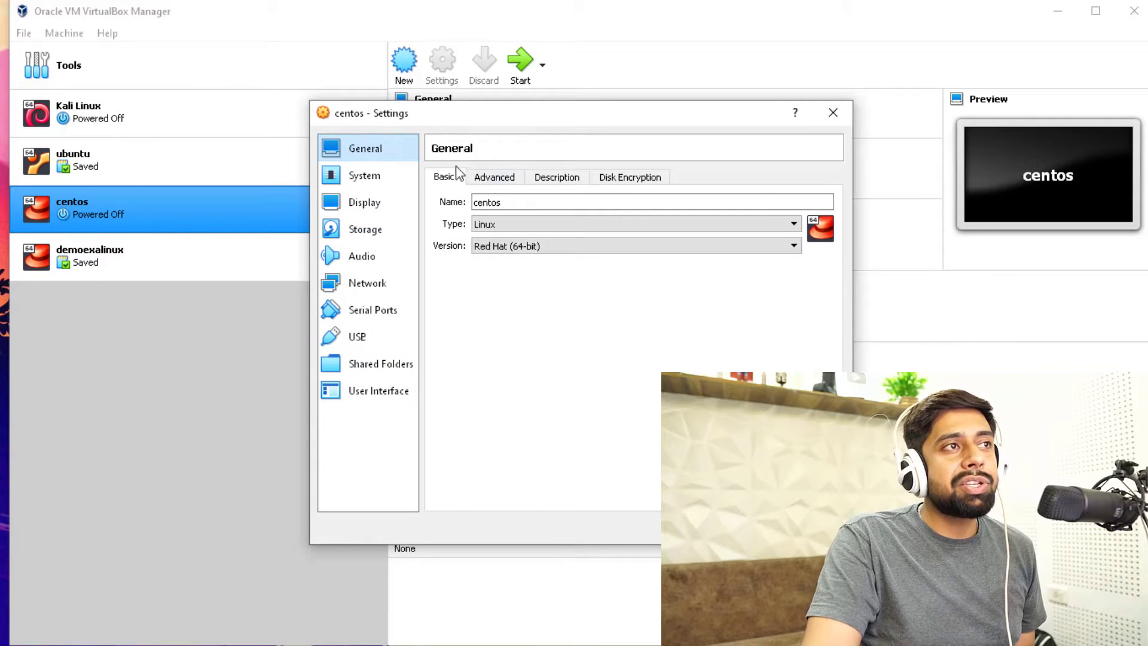
Set Shared Clipboard to Bidirectional on the General Advanced tab.
left_click(495, 176)
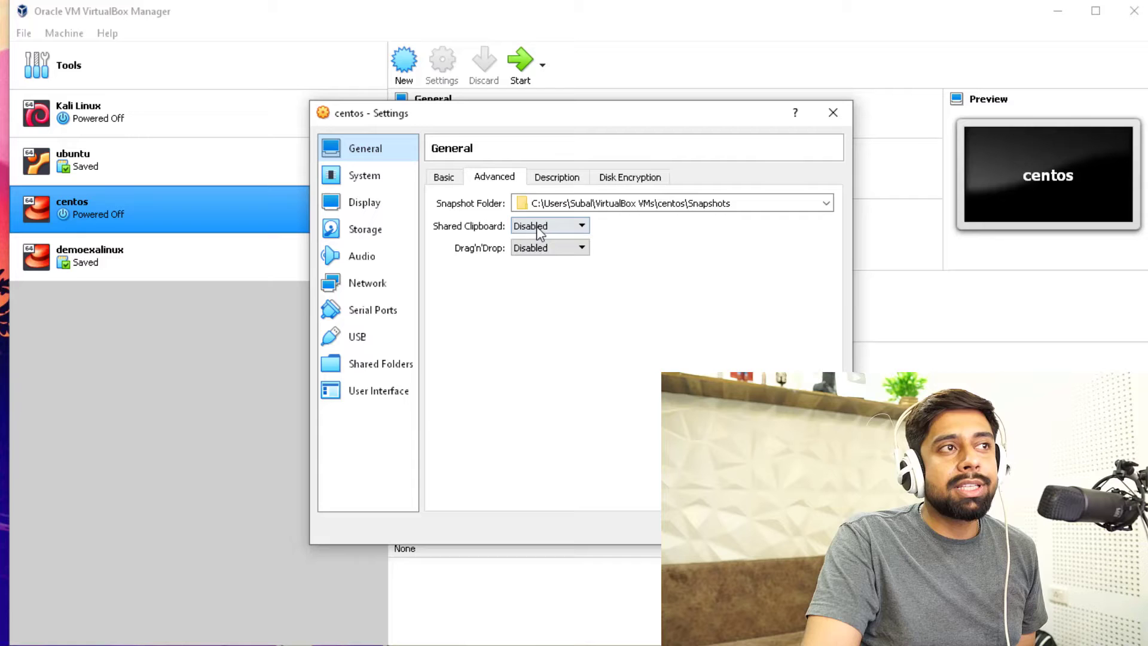
left_click(549, 225)
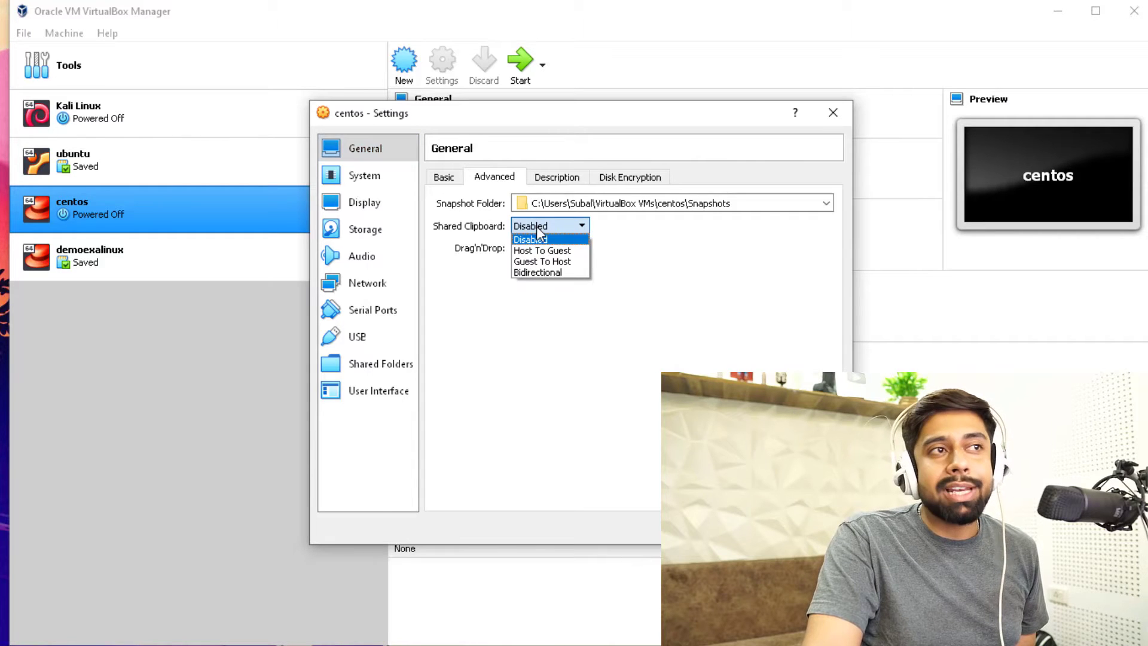
left_click(537, 272)
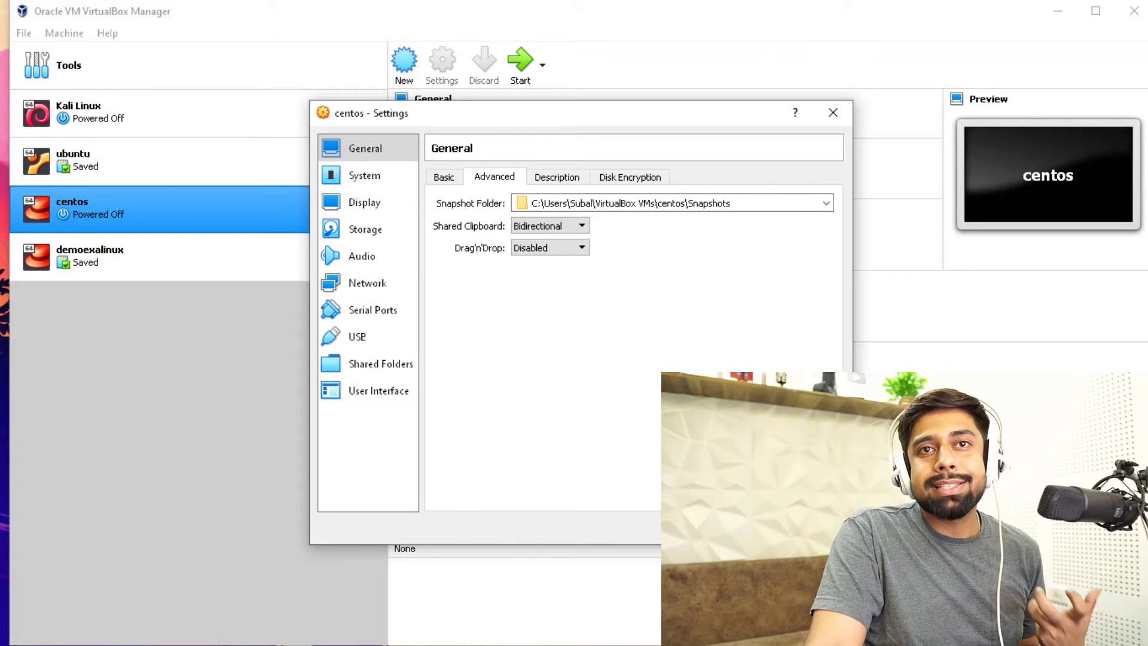
mouse_move(9, 14)
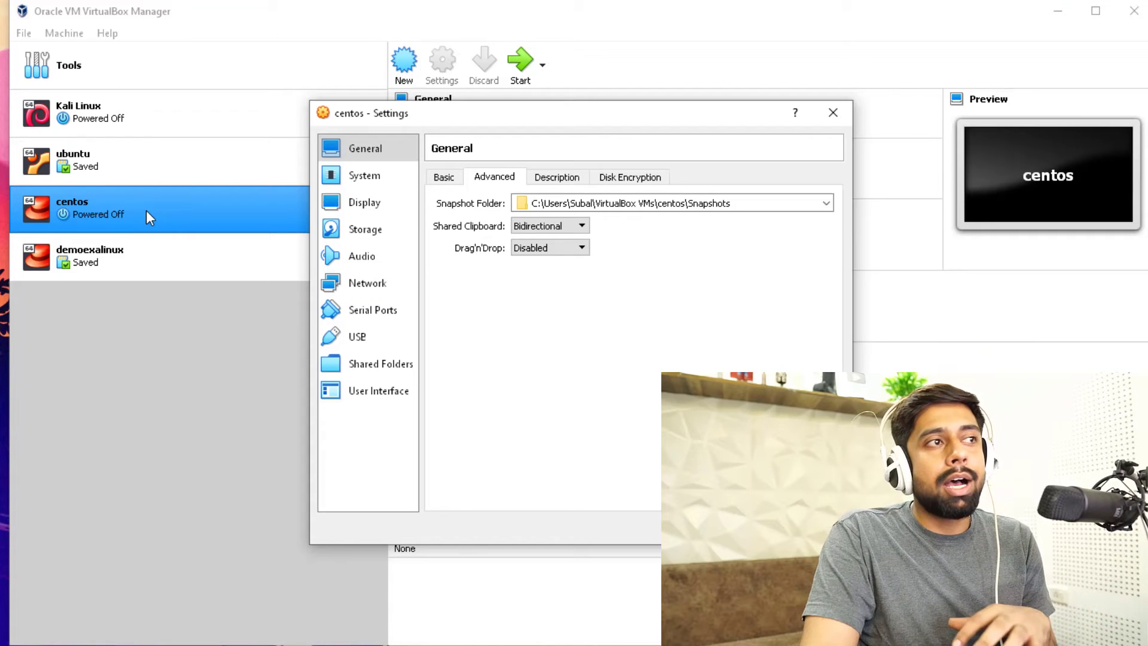
mouse_move(747, 298)
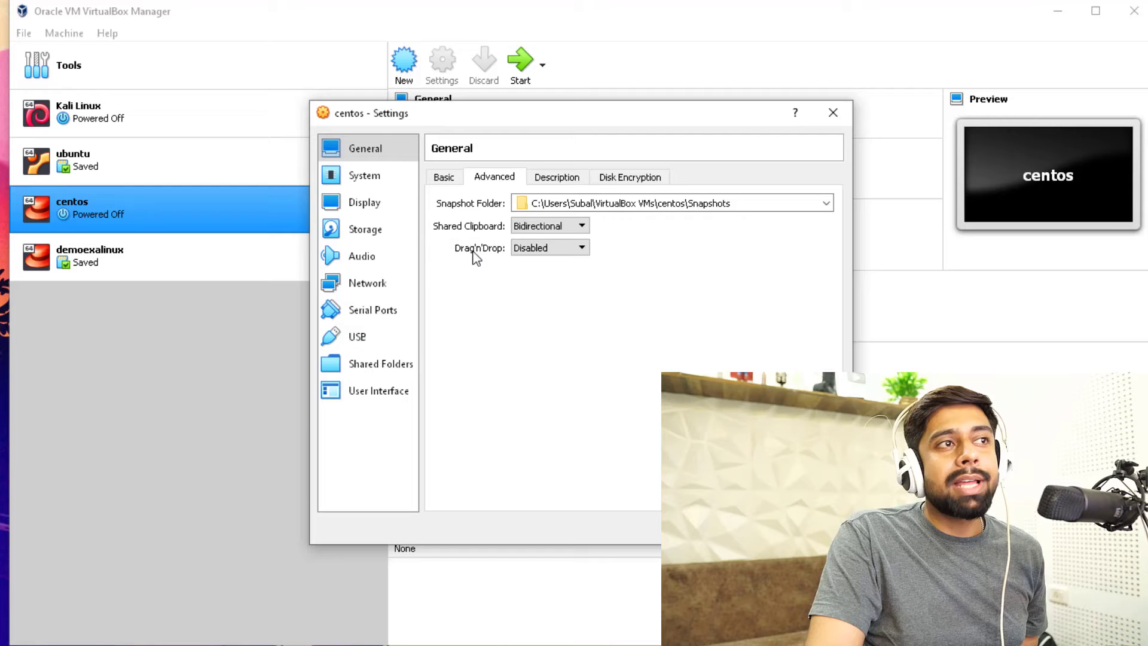
Set Drag'n'Drop to Bidirectional and confirm the centos settings with OK.
left_click(548, 248)
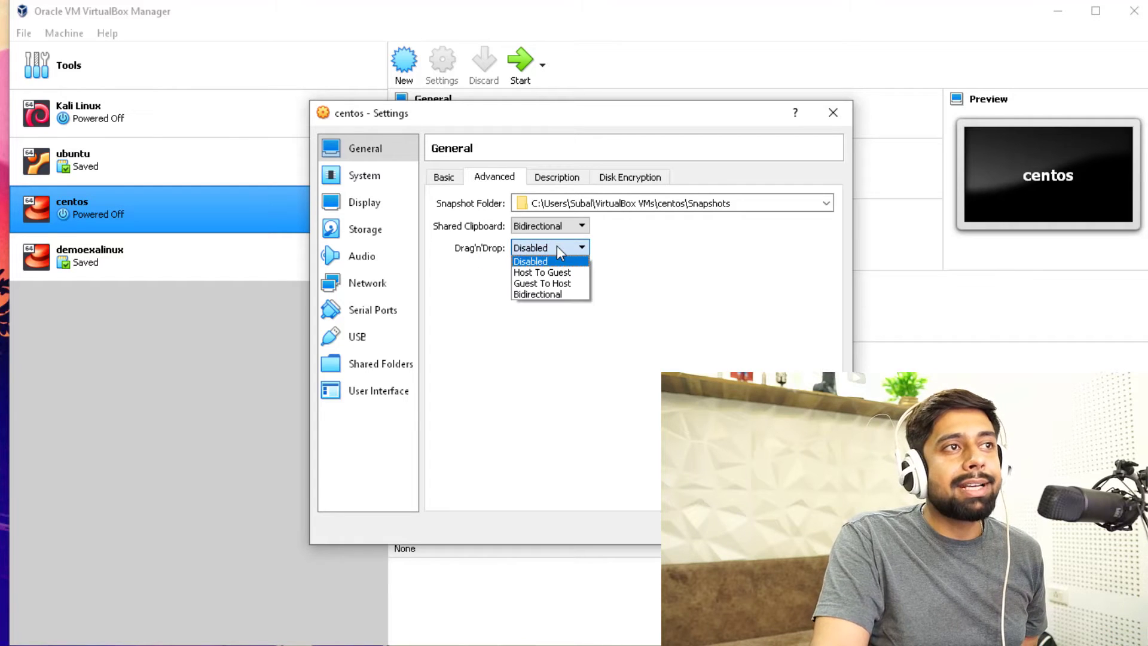
left_click(537, 294)
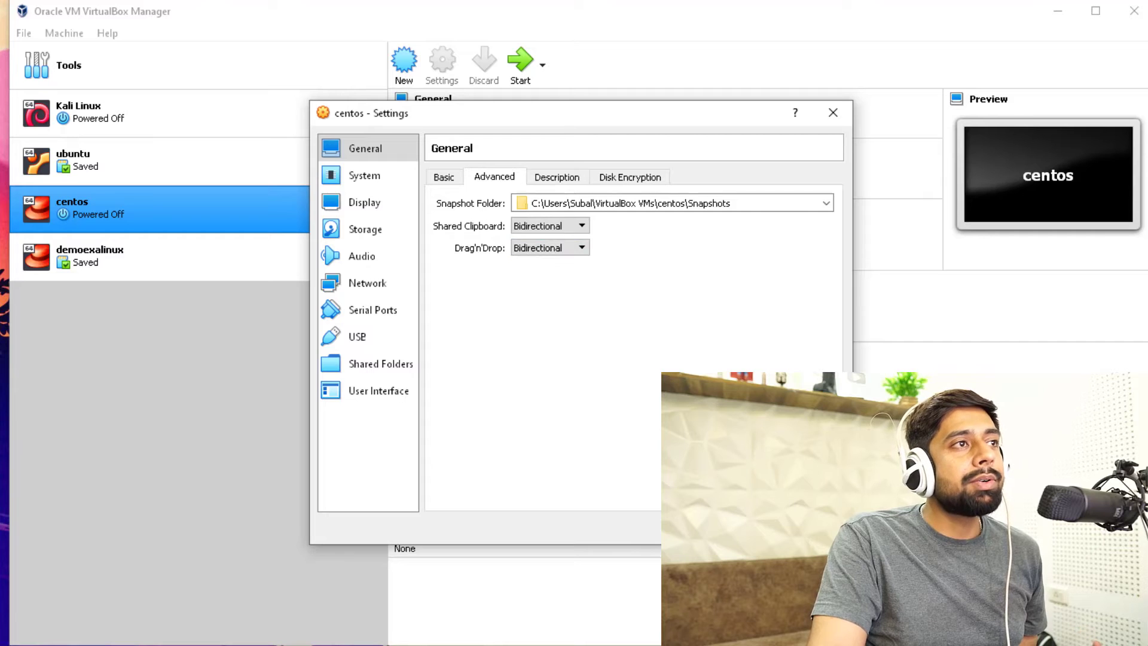
left_click(833, 112)
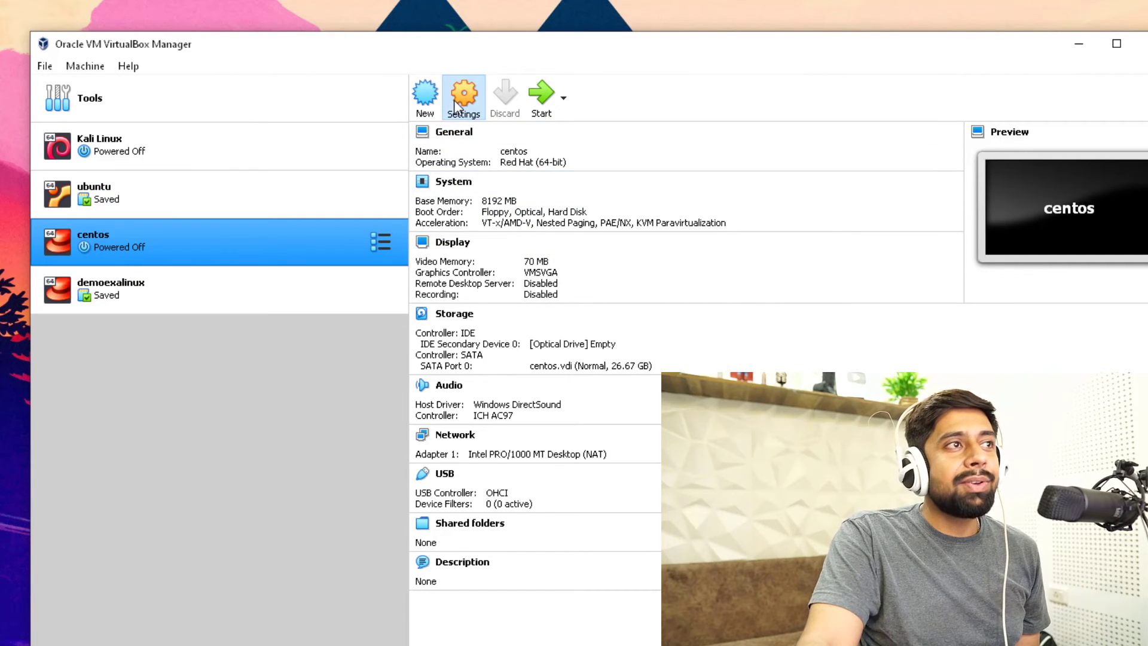
Reopen centos settings and set the System pointing device to USB Tablet.
left_click(463, 91)
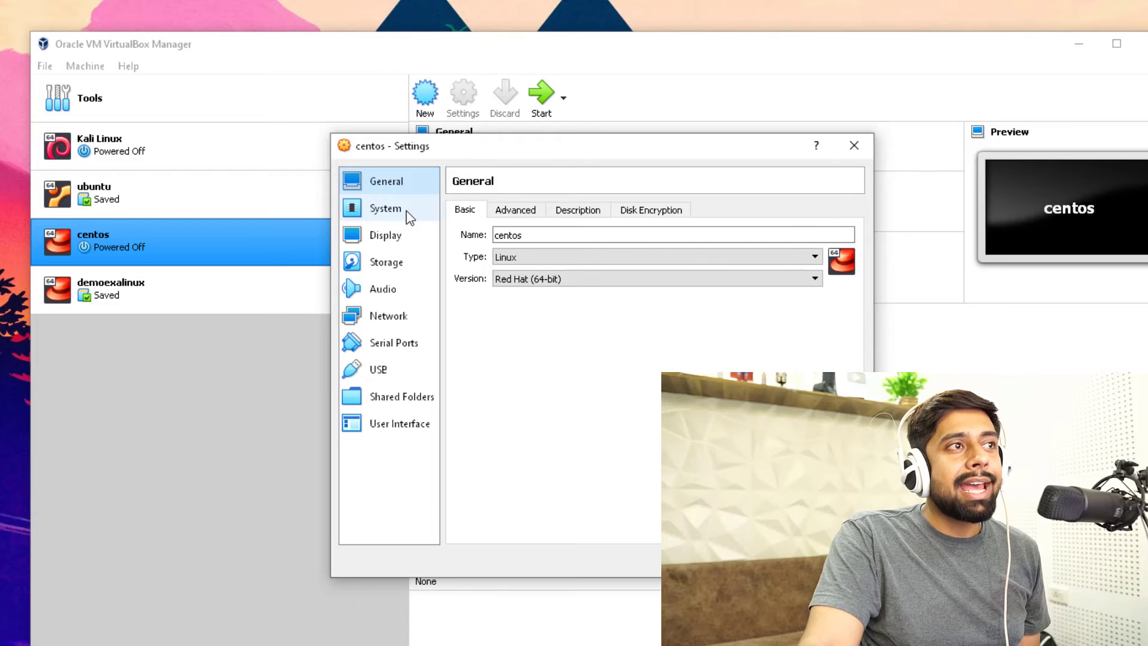
left_click(384, 208)
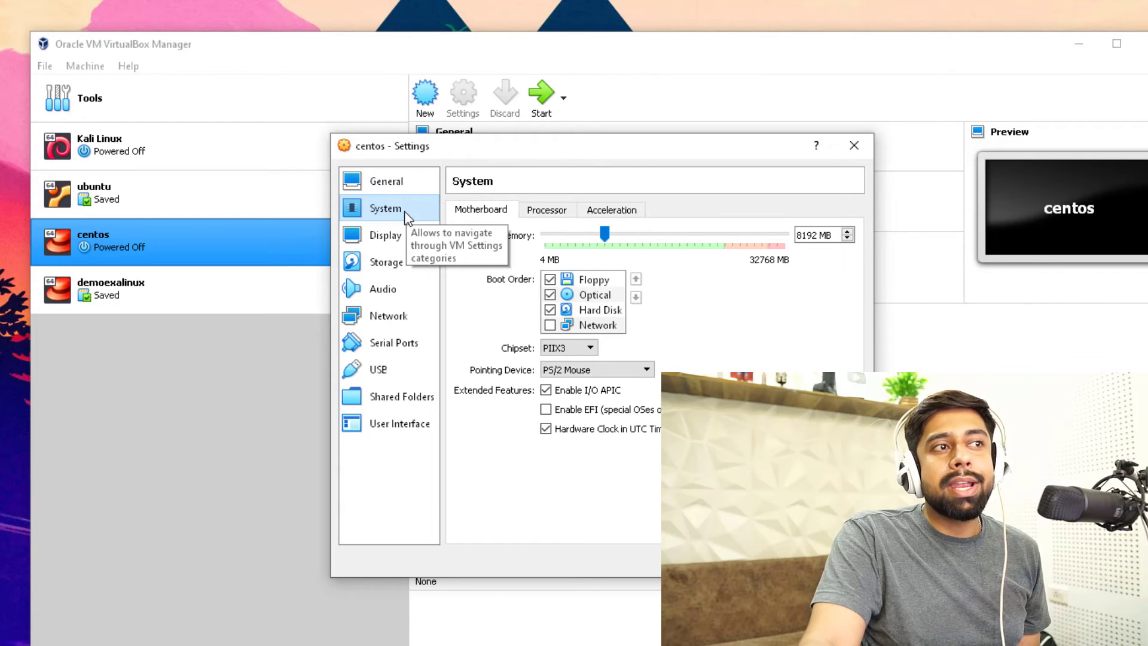
mouse_move(471, 373)
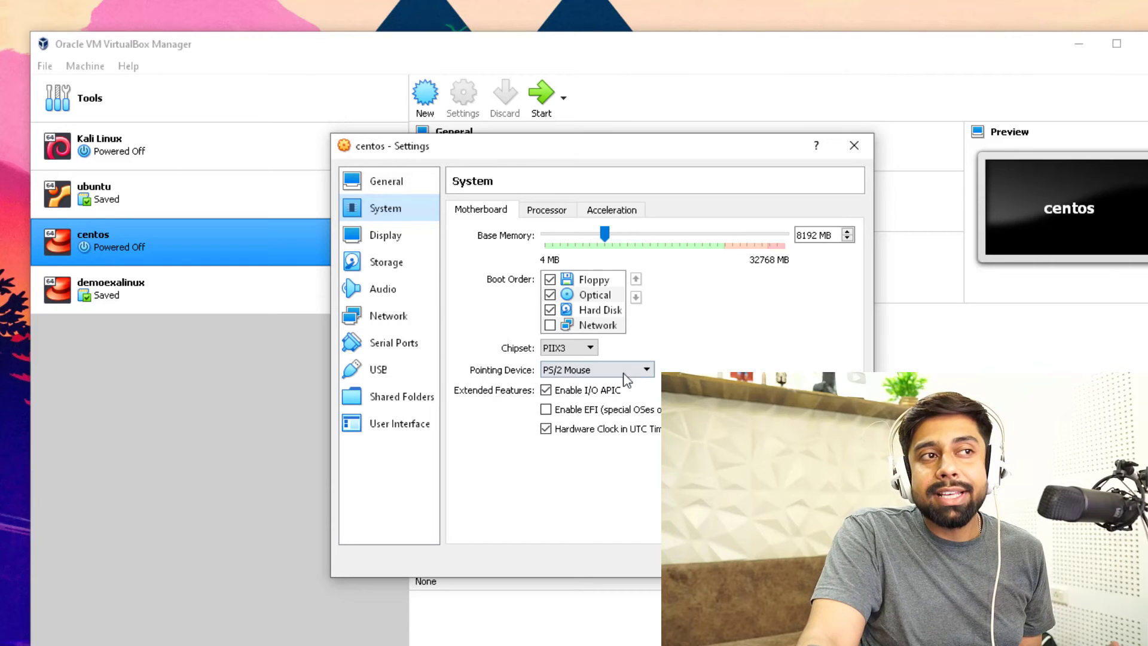
left_click(645, 369)
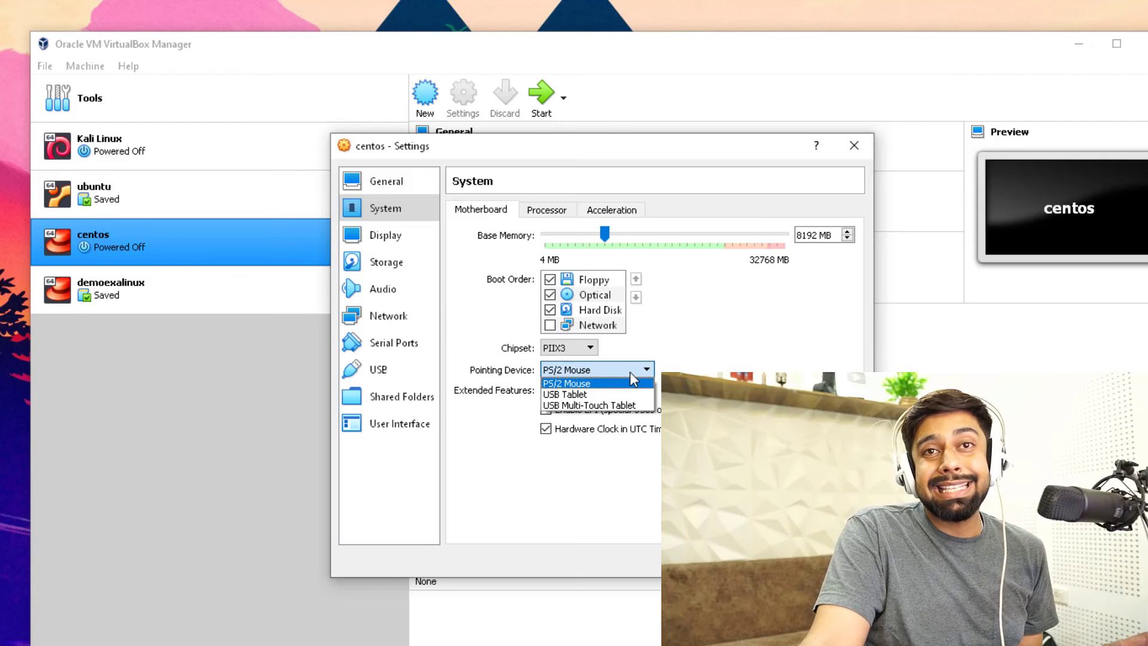
mouse_move(570, 394)
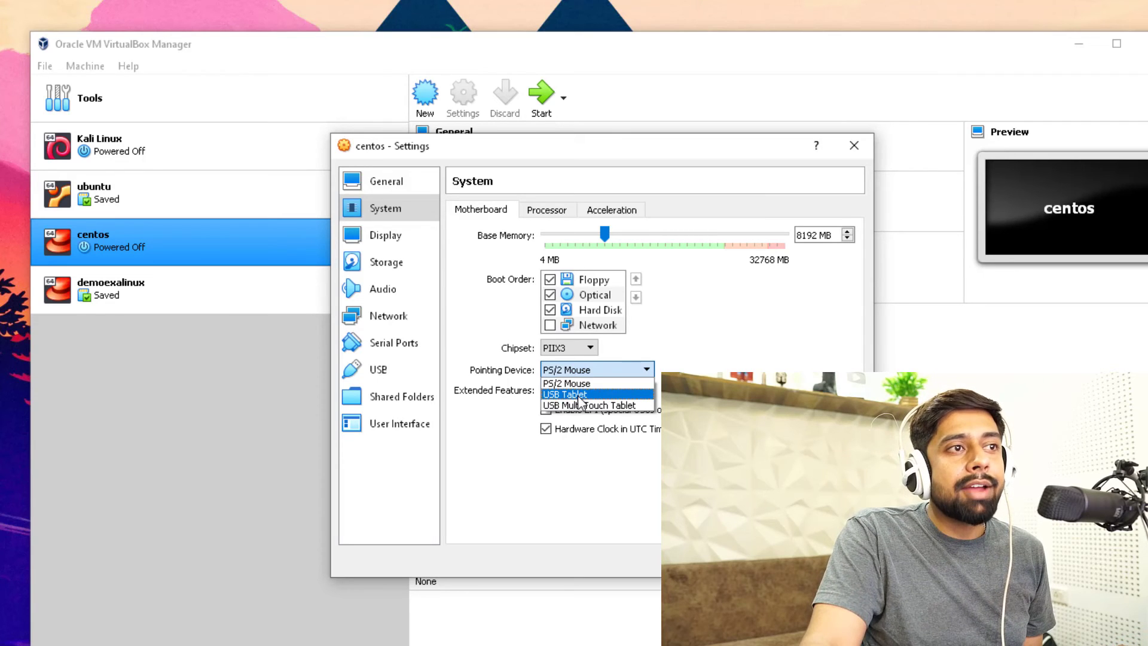
left_click(565, 394)
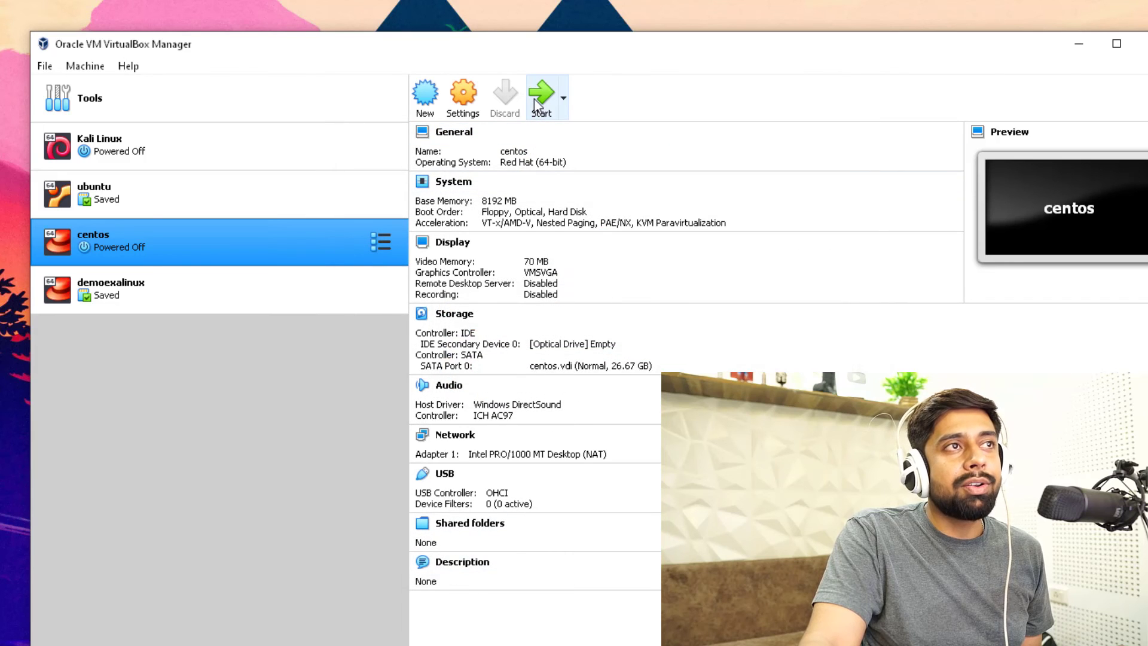
mouse_move(541, 98)
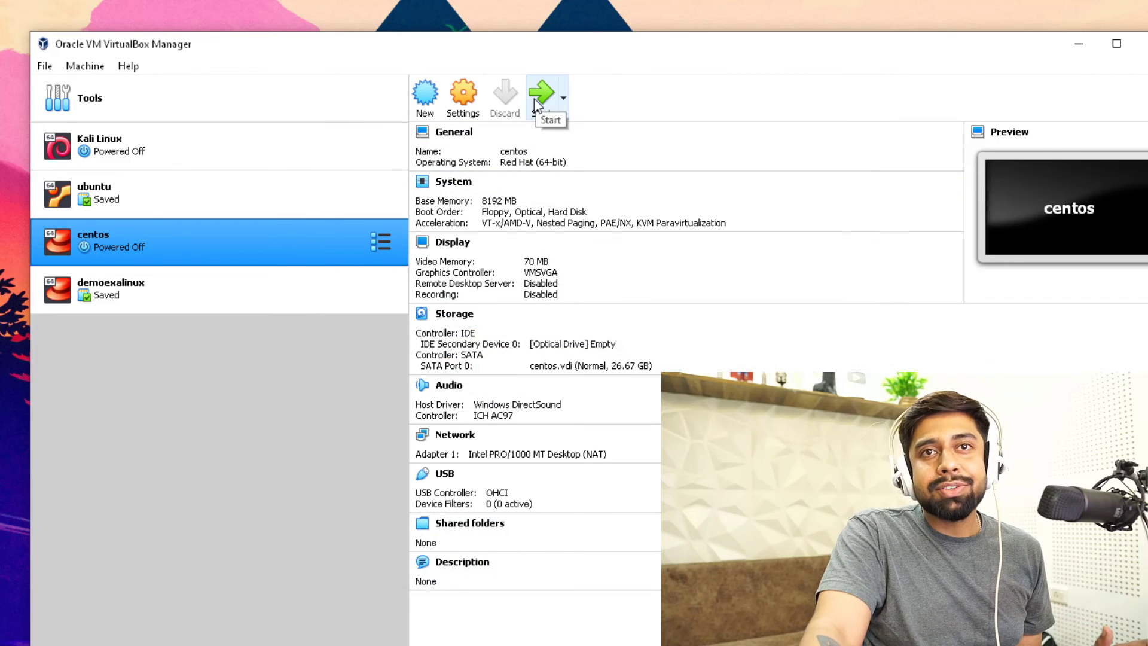